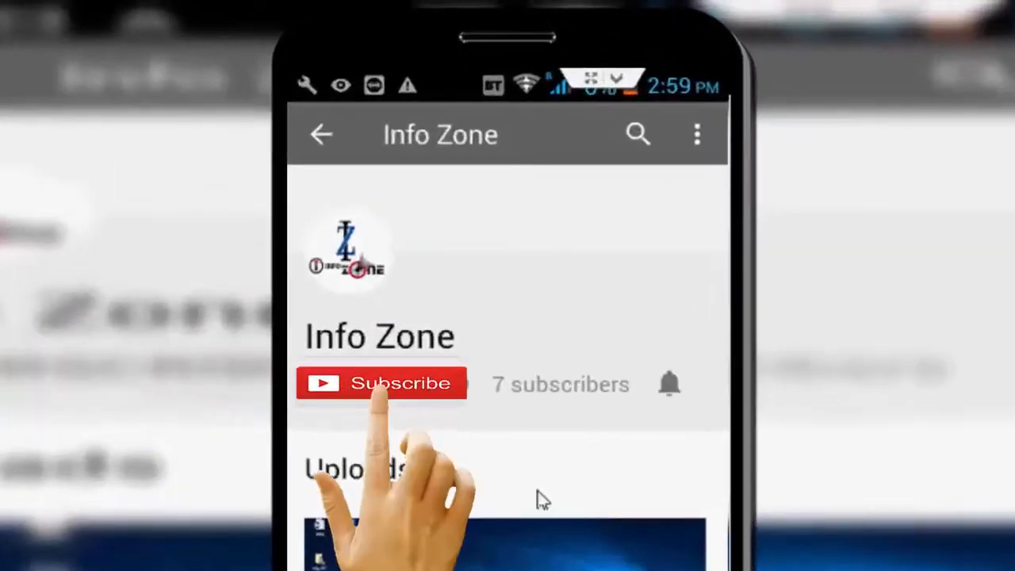
- Launch regedit from the Windows Run dialog
click(381, 383)
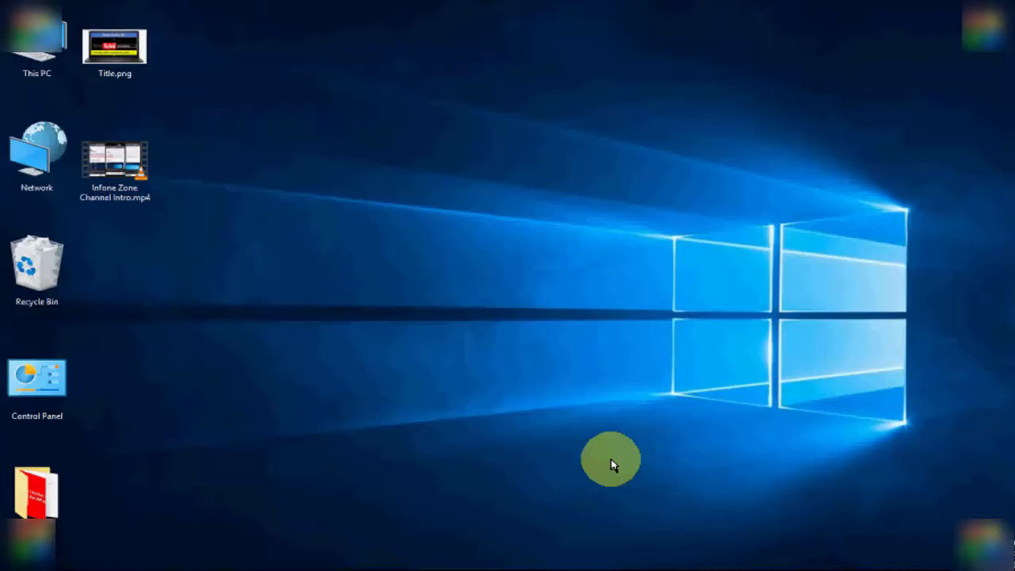
key(Win+r)
text(regedit)
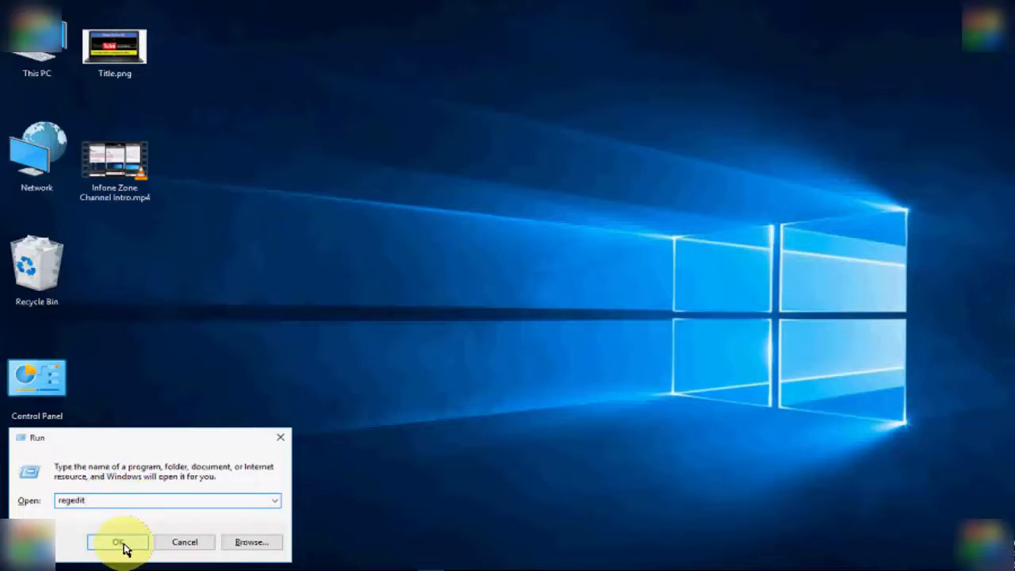
click(118, 542)
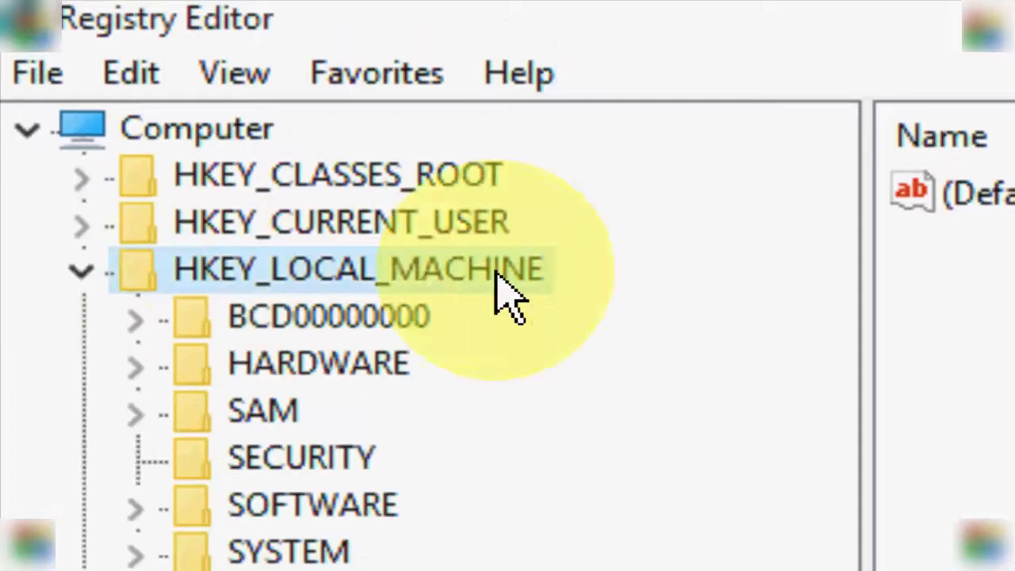
- Expand HKEY_LOCAL_MACHINE\SYSTEM\CurrentControlSet down toward Control\SecurityProviders
scroll(down, 3)
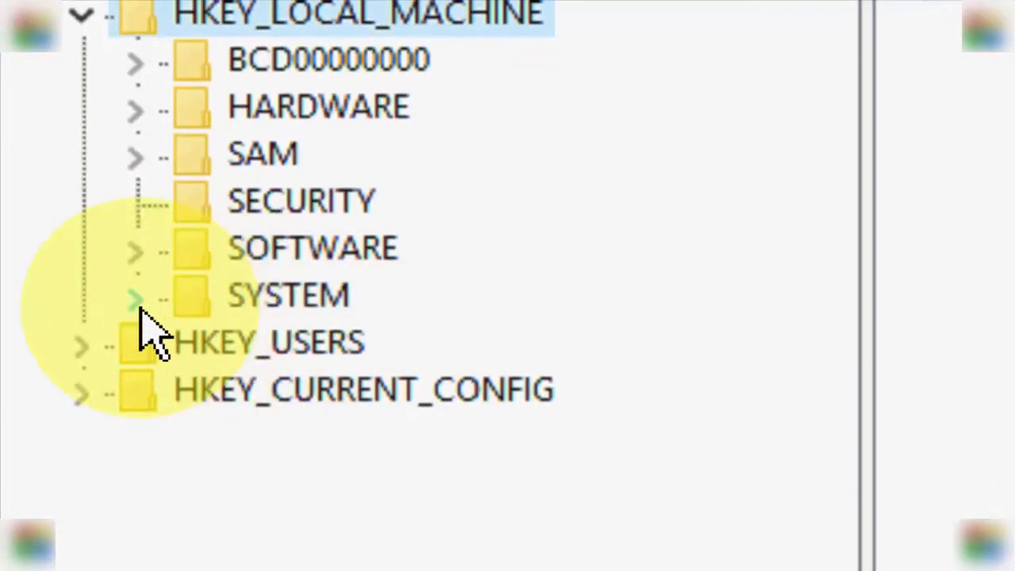
click(135, 295)
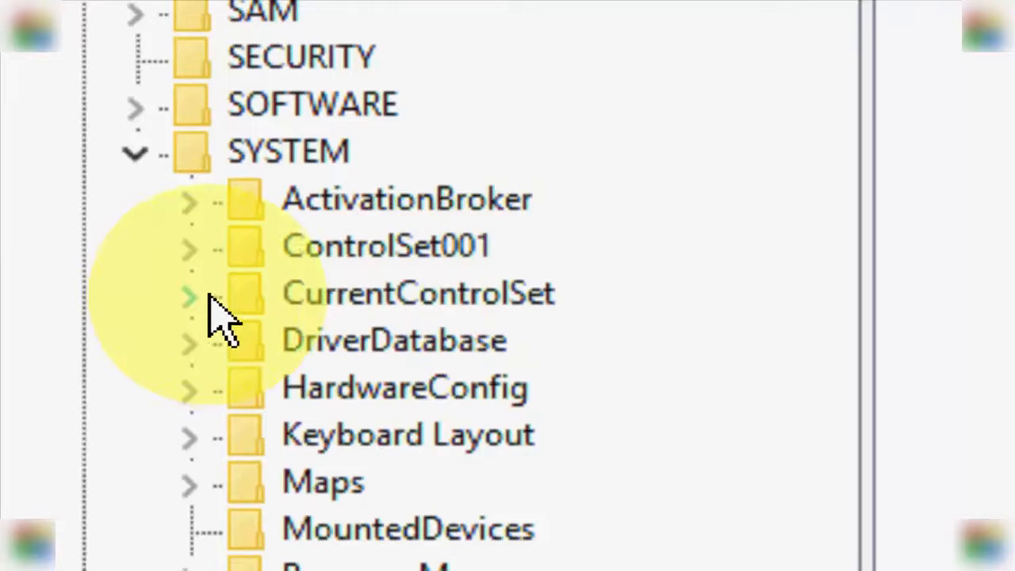
click(189, 294)
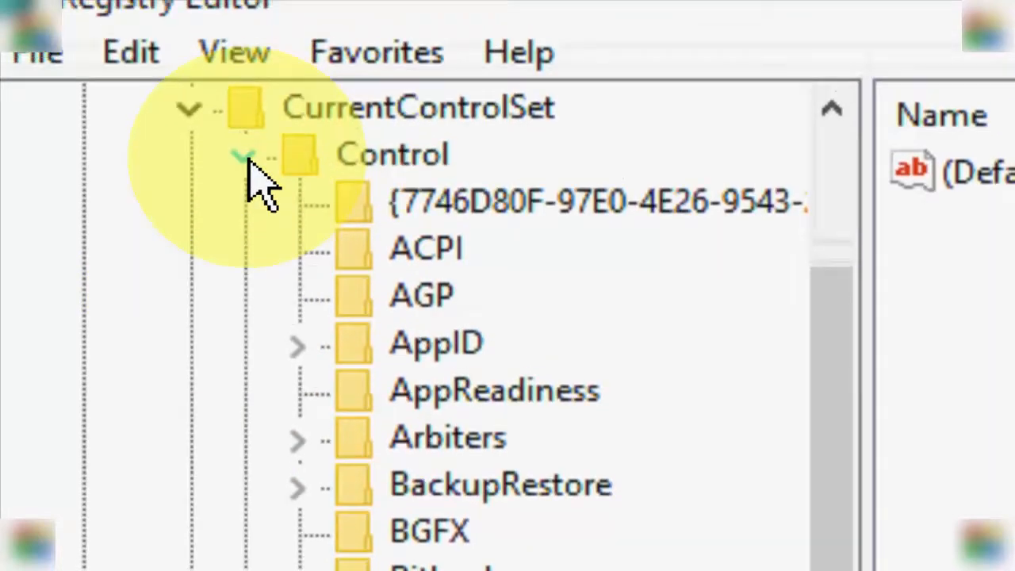
scroll(down, 3)
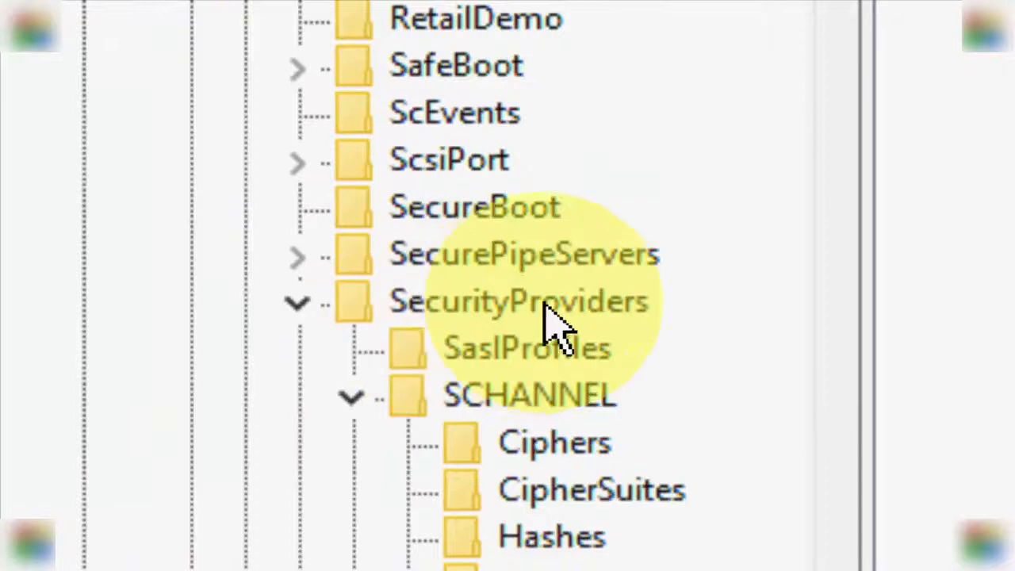
scroll(down, 3)
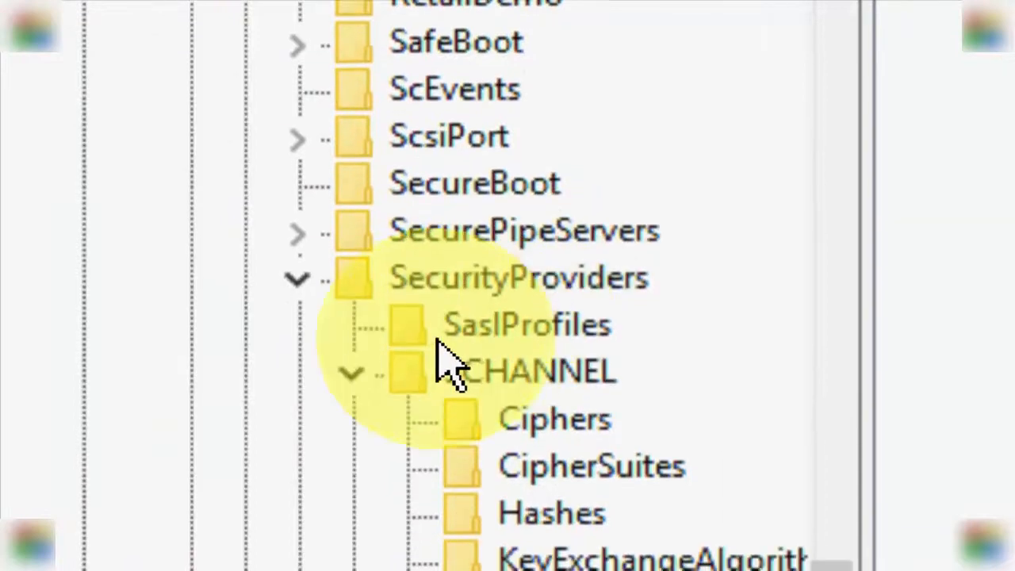
- Expand SCHANNEL\Protocols\Client and select the TLS 1.1 key
click(351, 373)
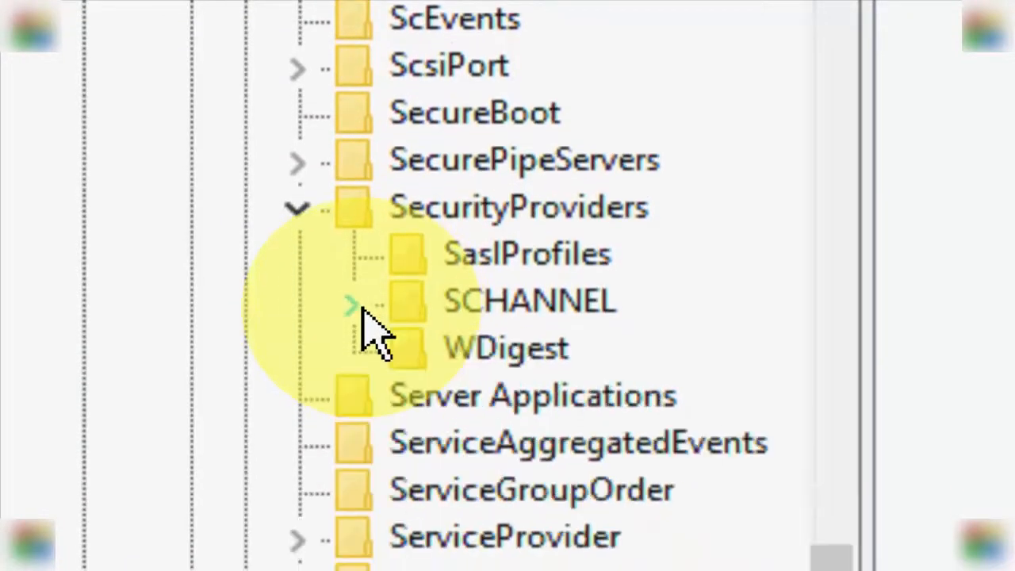
click(351, 303)
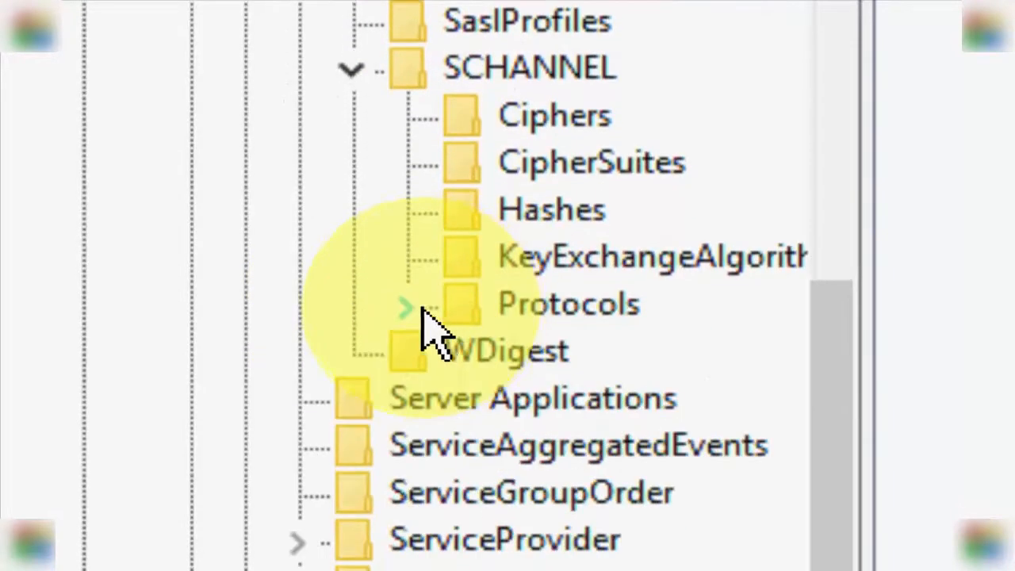
click(404, 306)
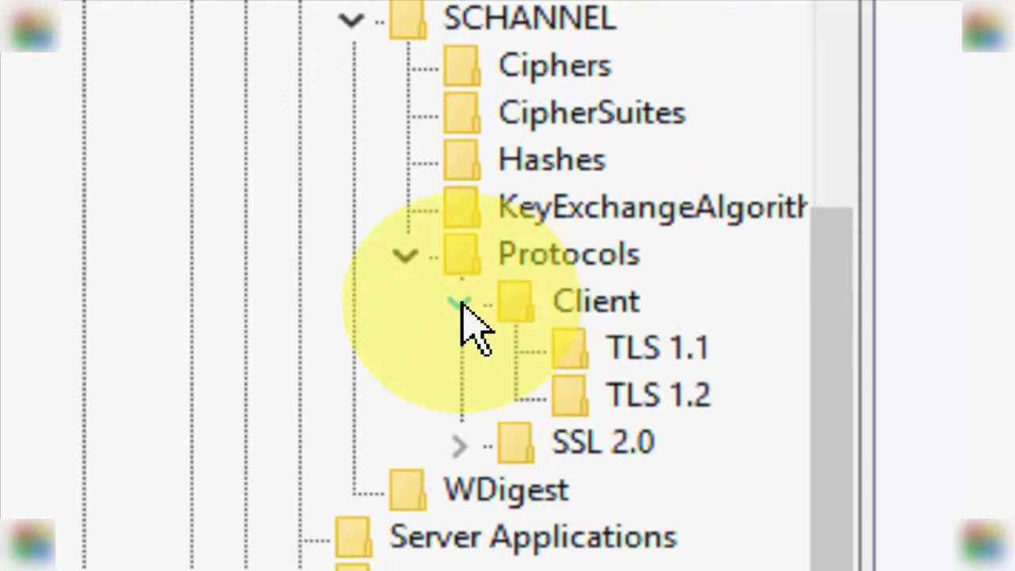
click(464, 305)
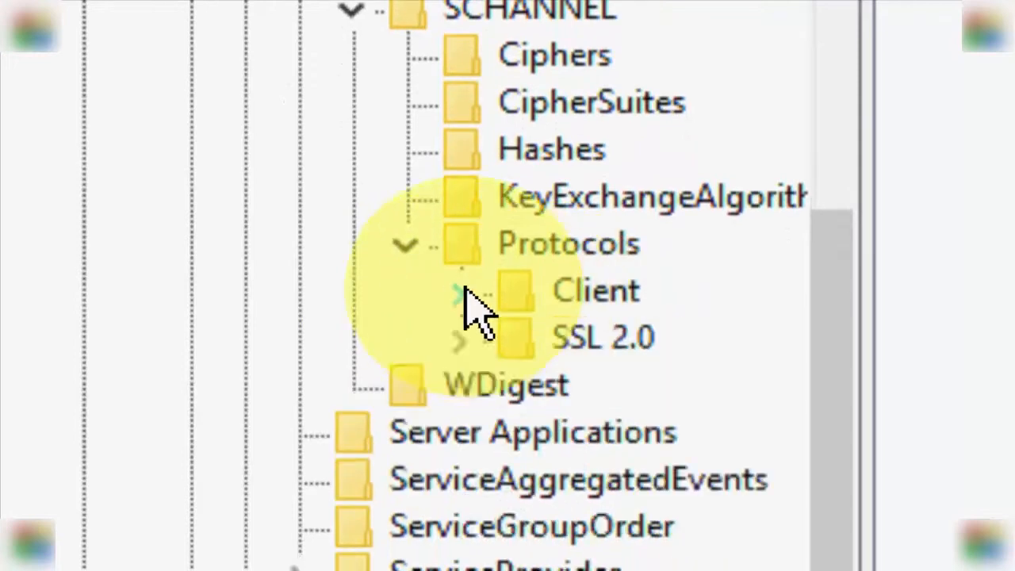
click(459, 297)
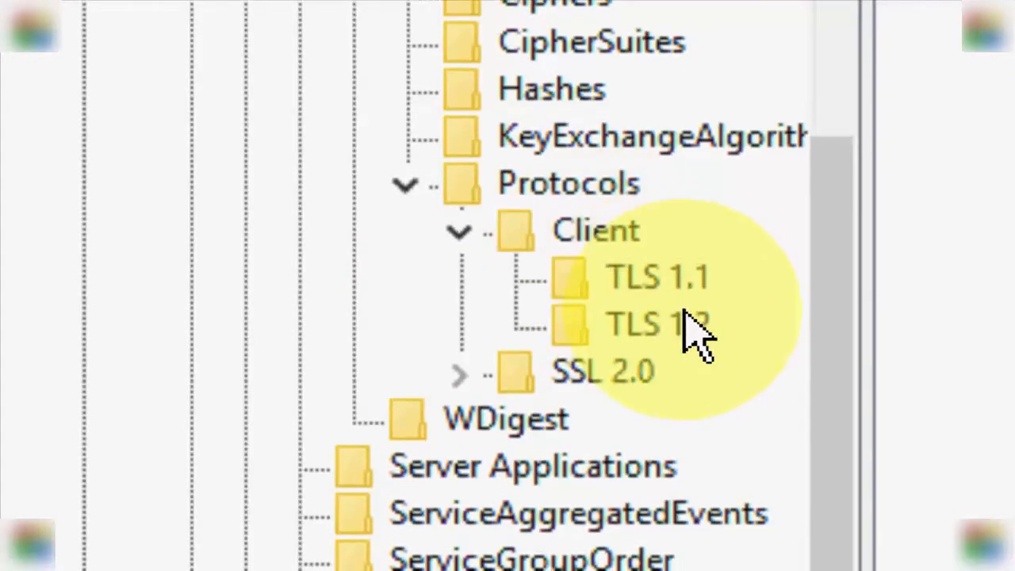
click(658, 277)
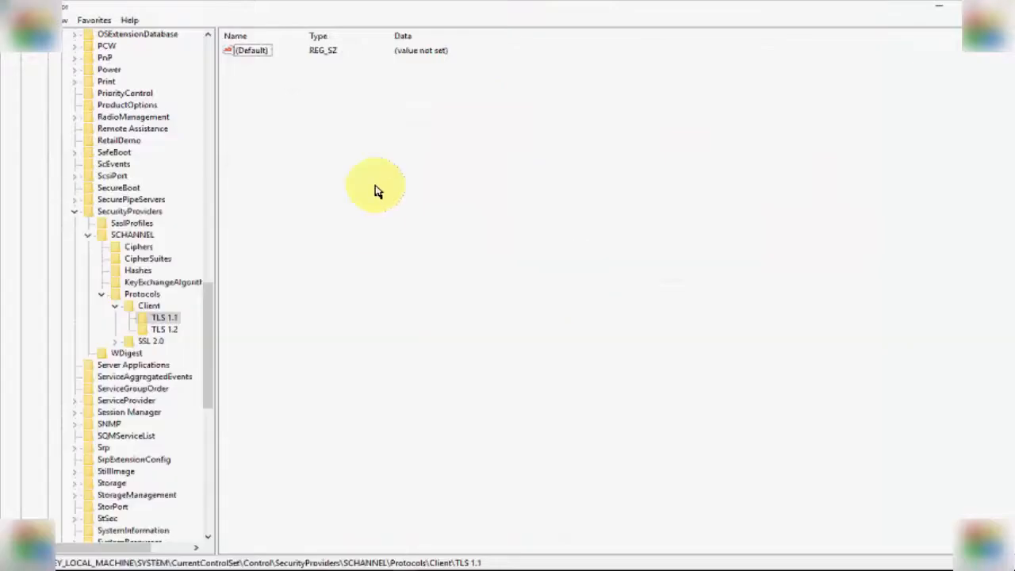
- Create DWORD (32-bit) value DisabledByDefault under TLS 1.1 with data 0
right_click(377, 190)
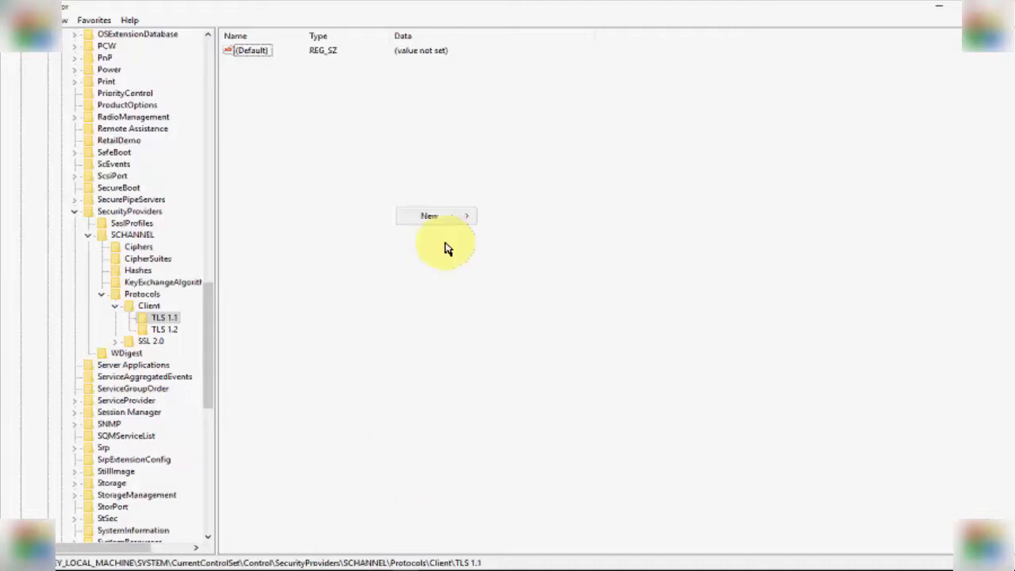
click(429, 215)
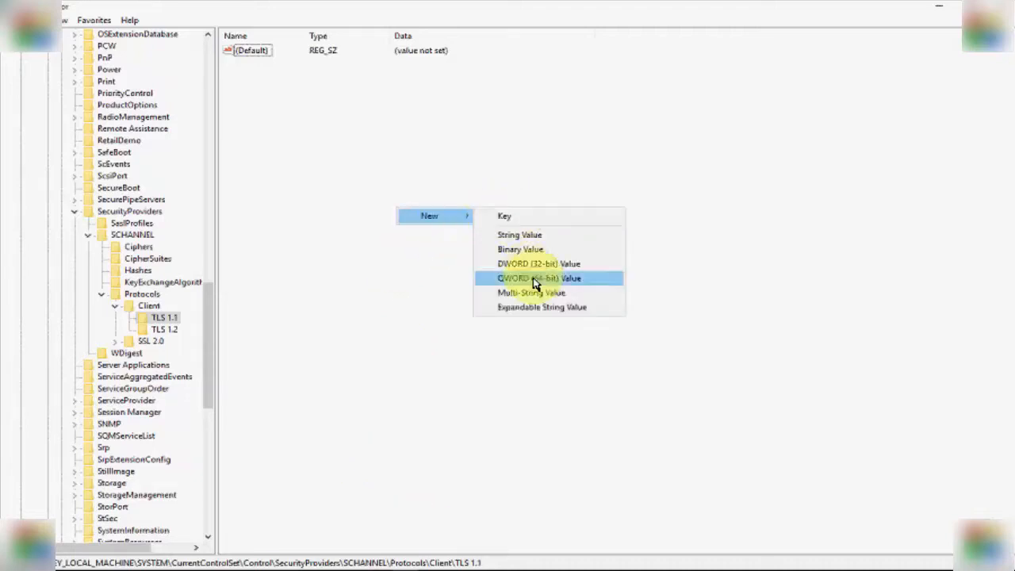
click(539, 277)
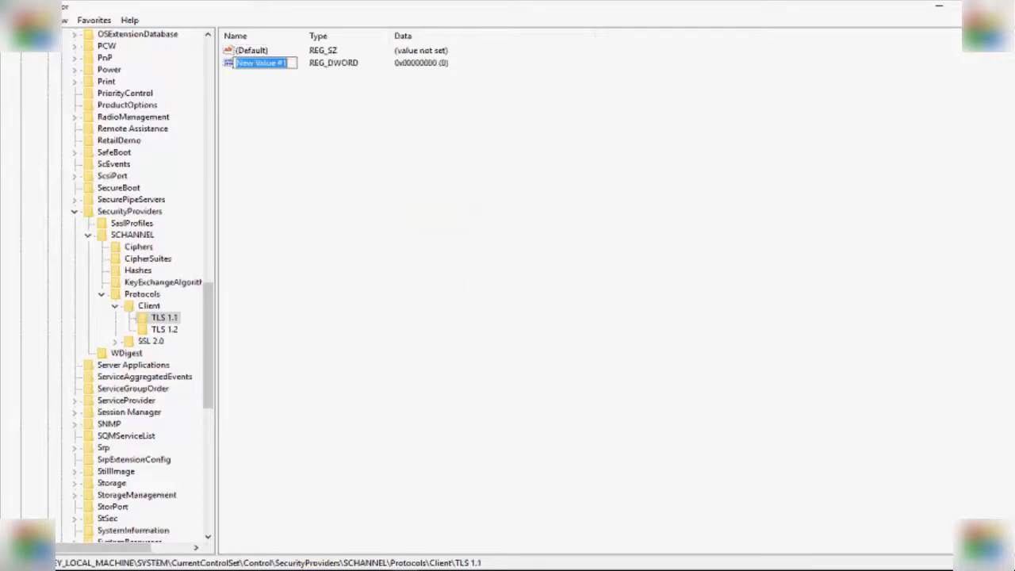
text(DisabledByDefault)
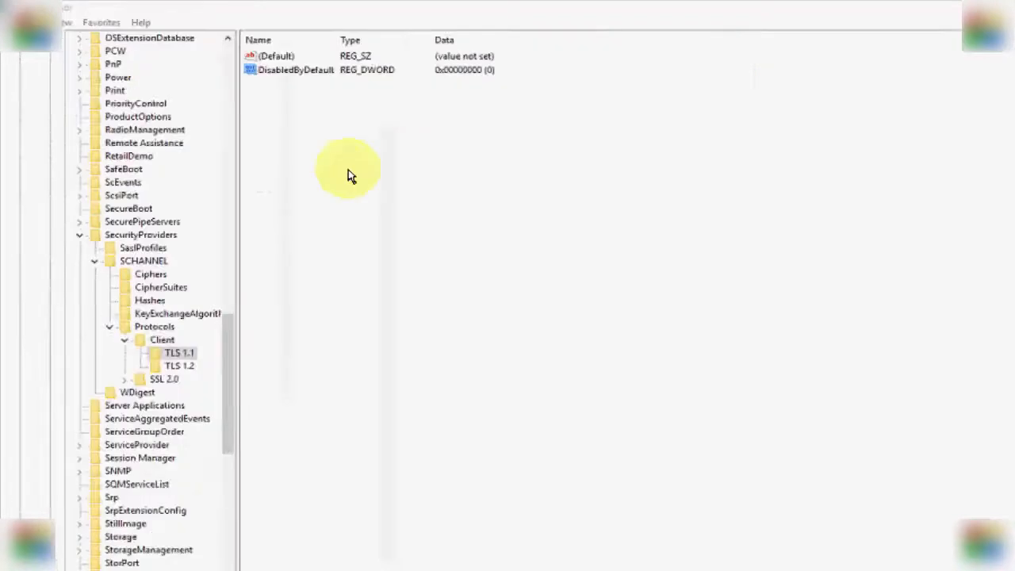
double_click(295, 70)
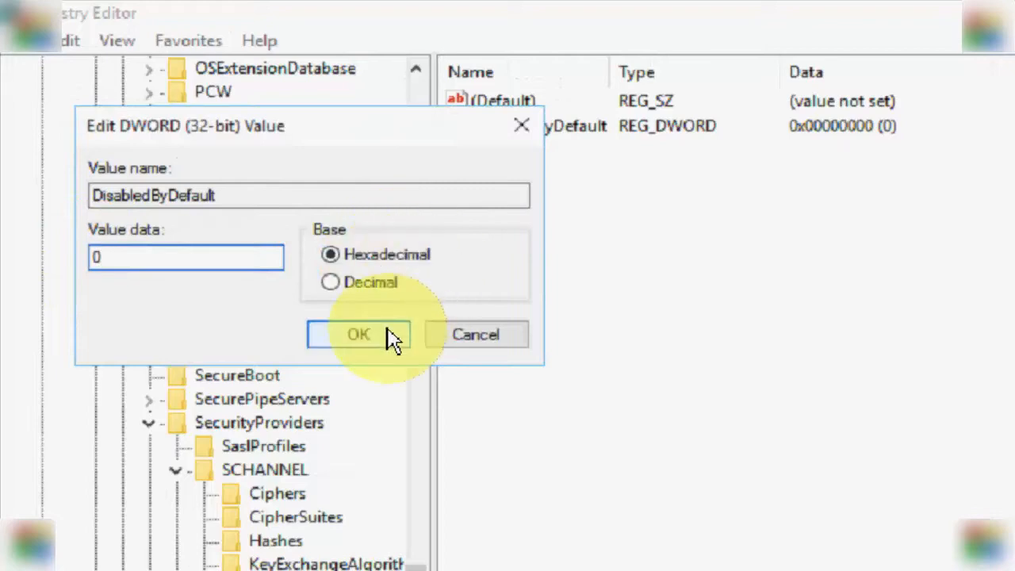
click(357, 334)
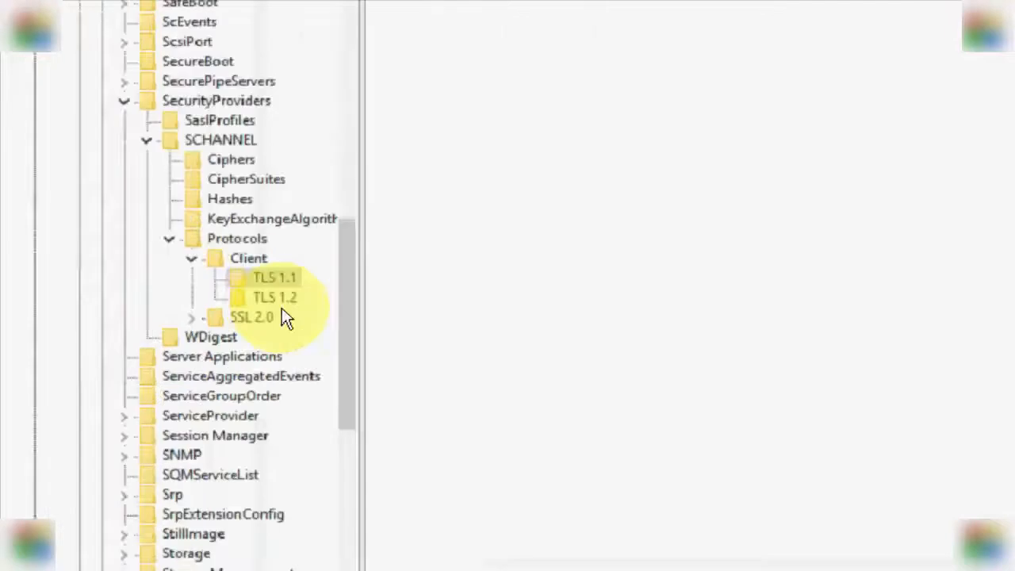
- Select the TLS 1.2 key and create a new DWORD (32-bit) value
click(275, 296)
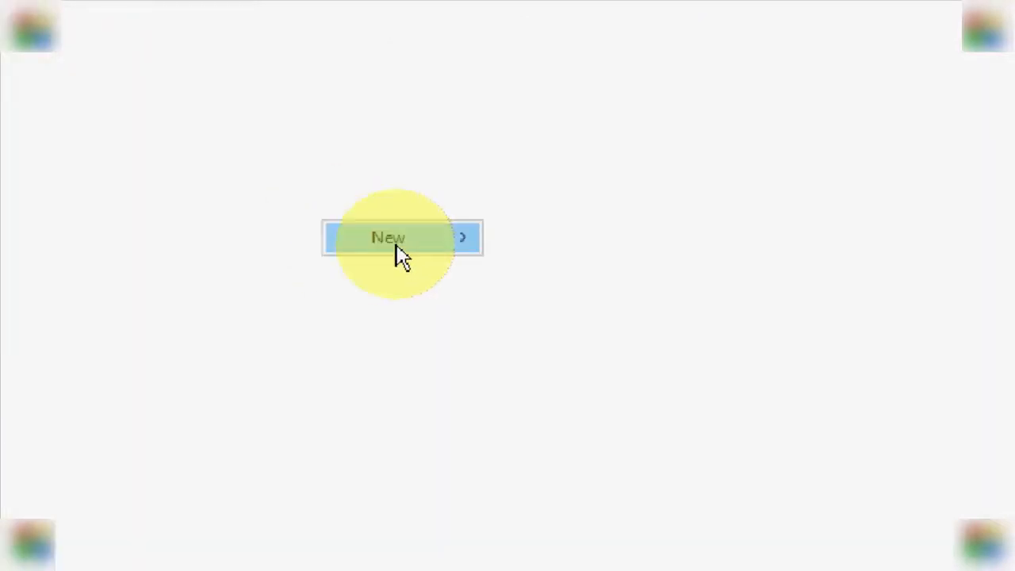
click(388, 237)
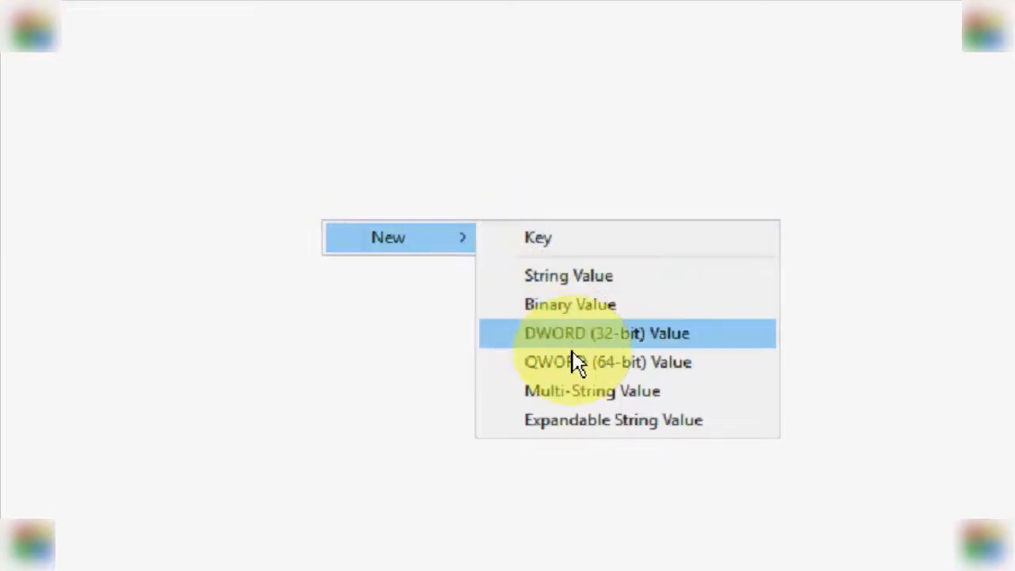
click(606, 333)
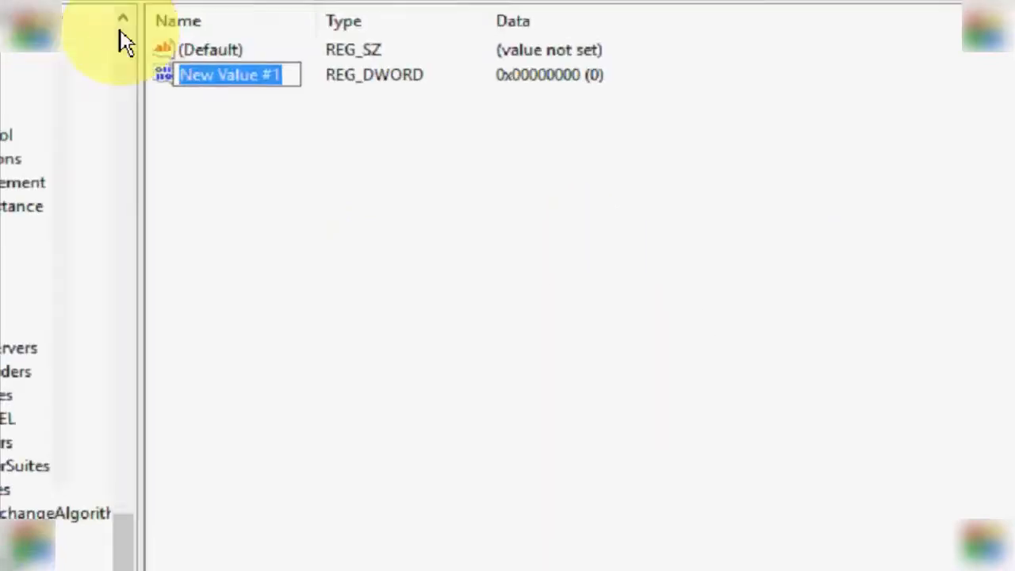